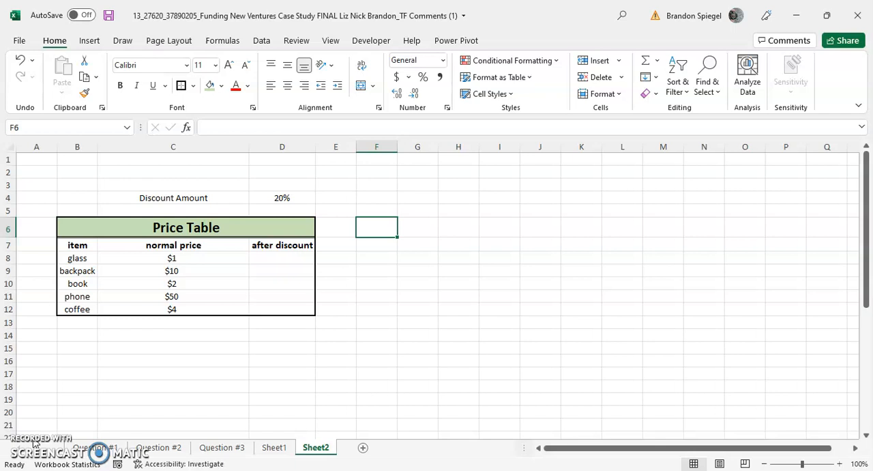
Step: Start a trial =LAMBDA( formula, then abandon it and return to the table
text(=lambda)
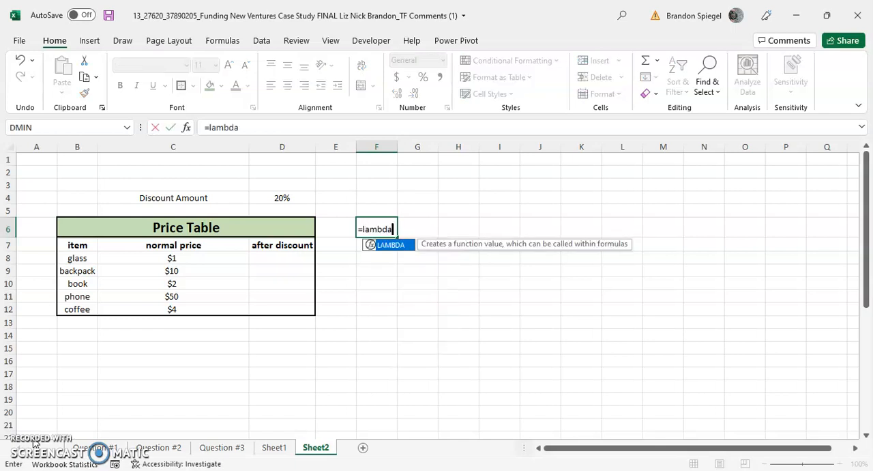
text(()
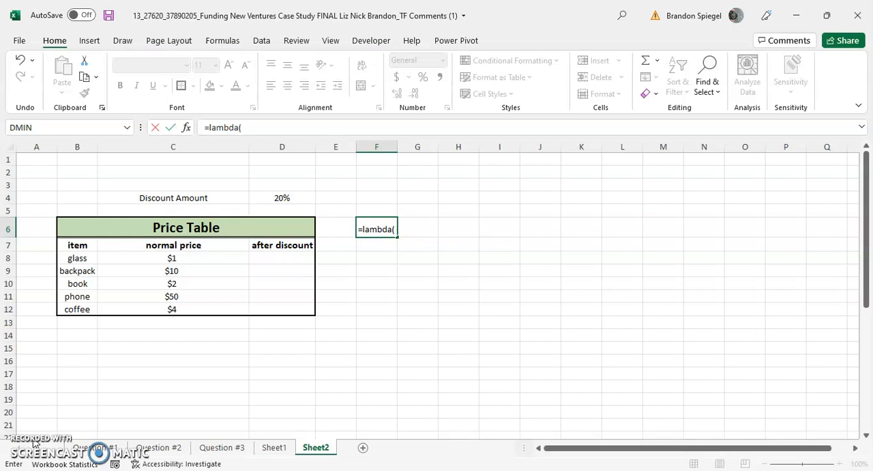
click(77, 244)
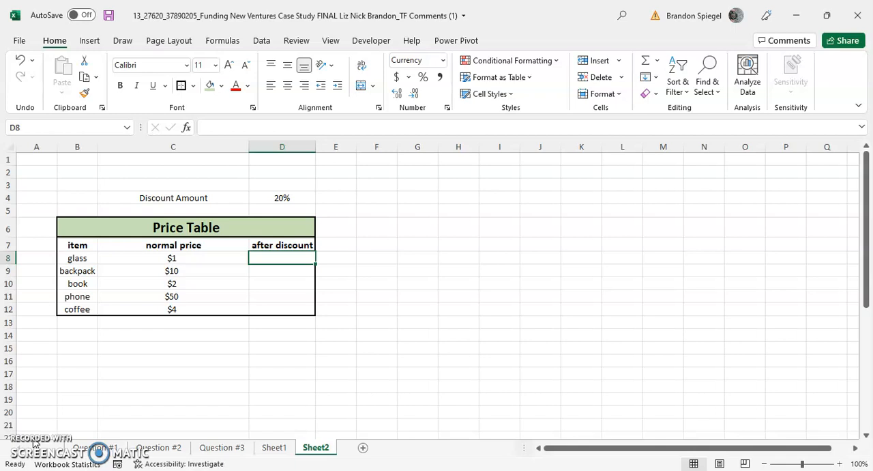
Step: Enter =LAMBDA(Normal_Price,Discount_Amount,Normal_Price*(1-D4)) in the glass row's after discount cell
text(=lambda)
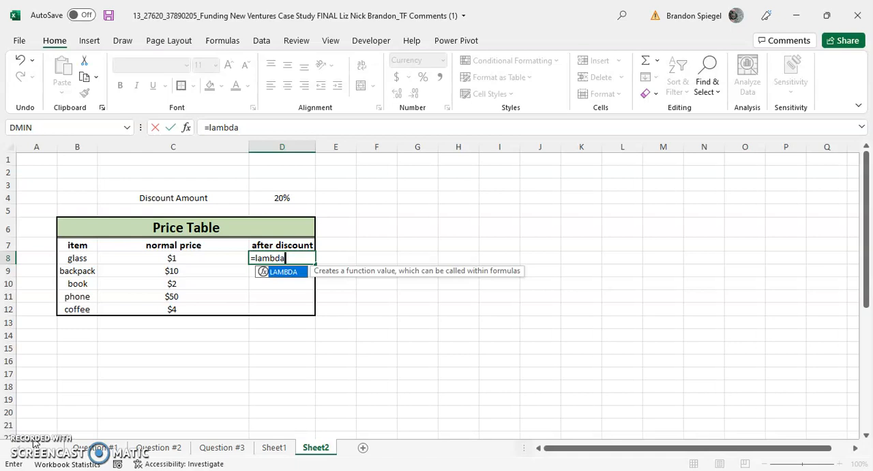
text(()
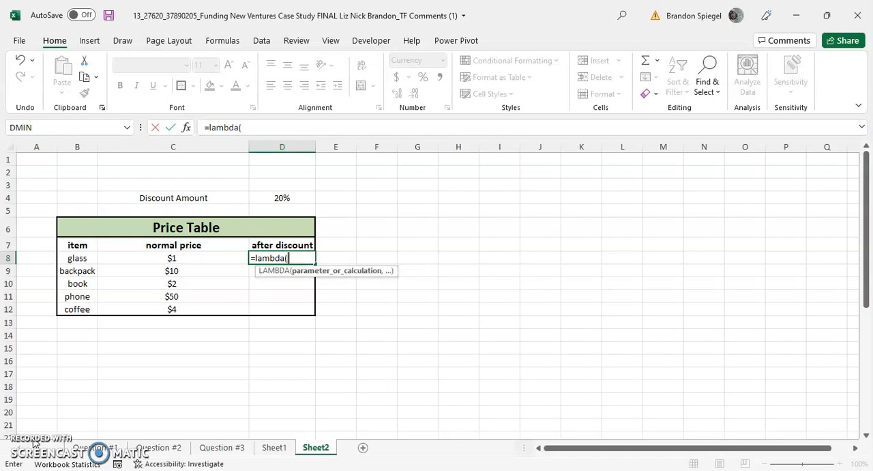
text(Normal_)
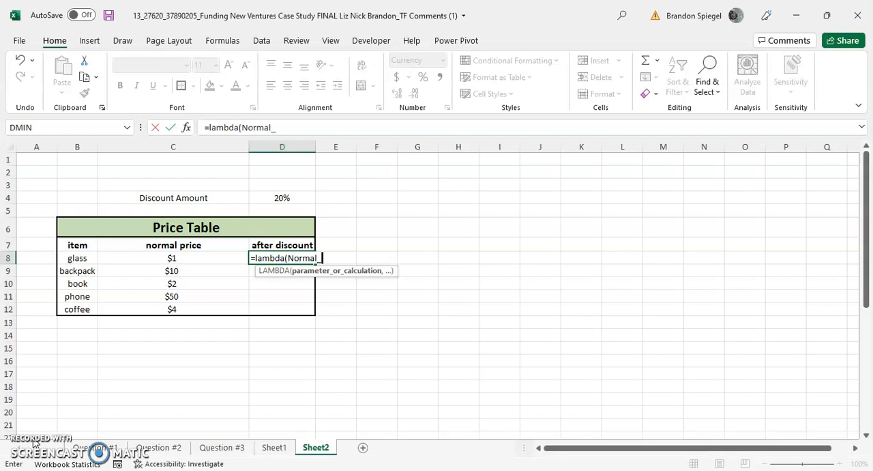
text(Price,Discount_Amount,)
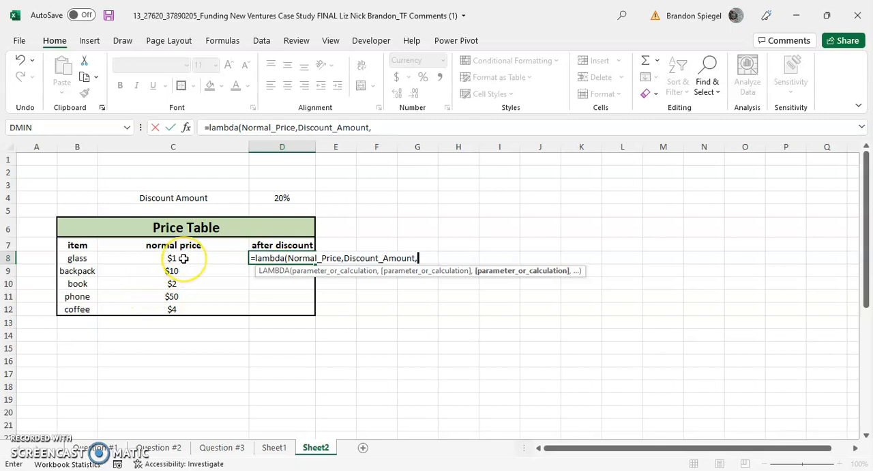
click(173, 258)
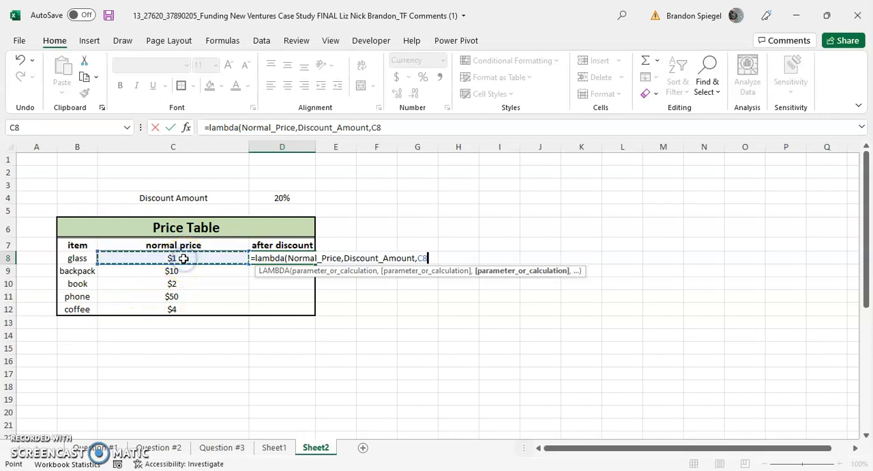
text(*(1-)
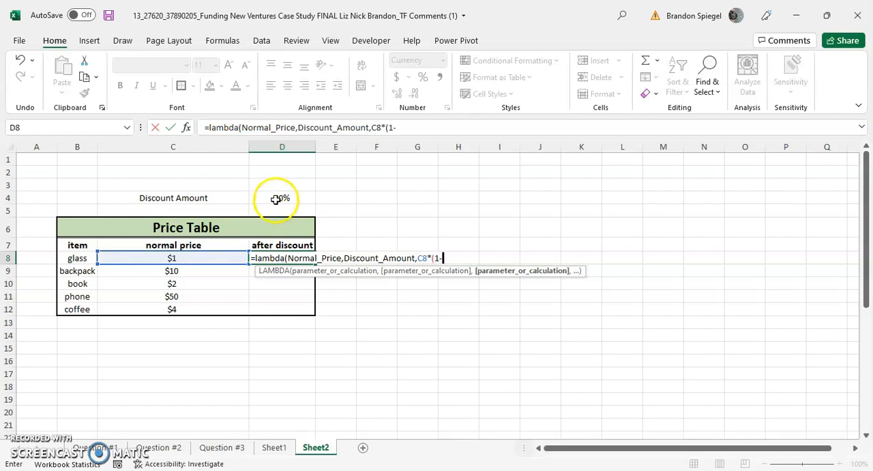
click(282, 198)
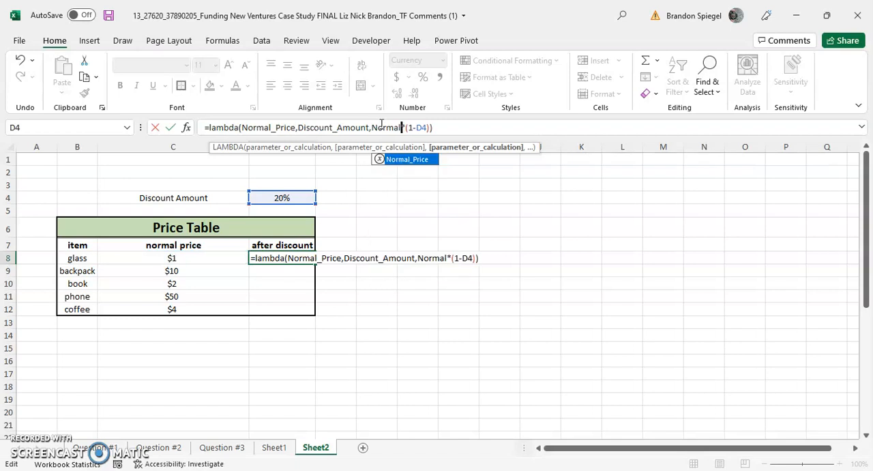
text(_Price)
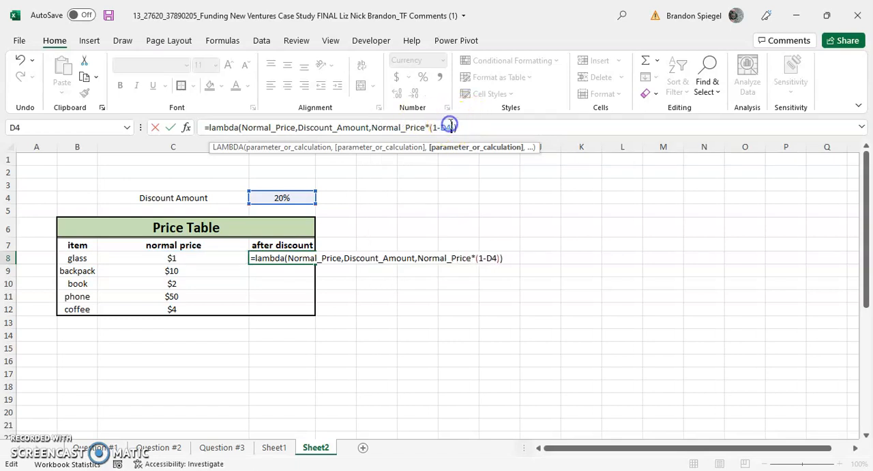
text(Disco)
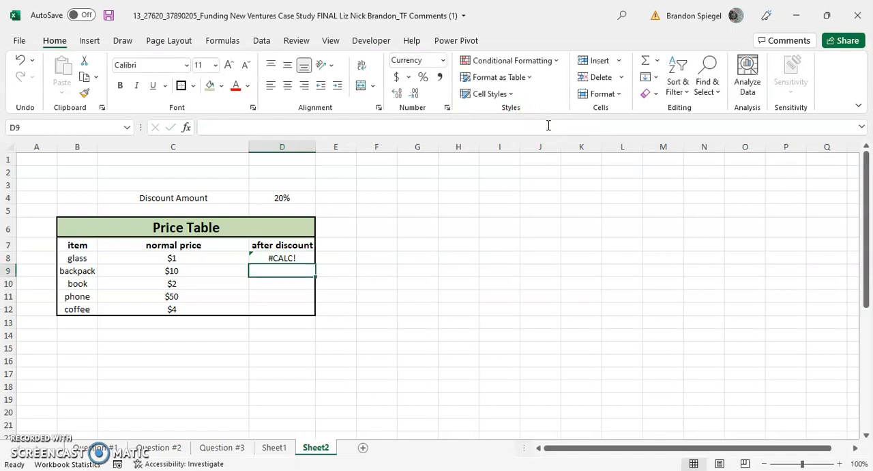
Step: Select and copy the glass cell's LAMBDA formula text, then show the Formulas ribbon
click(282, 257)
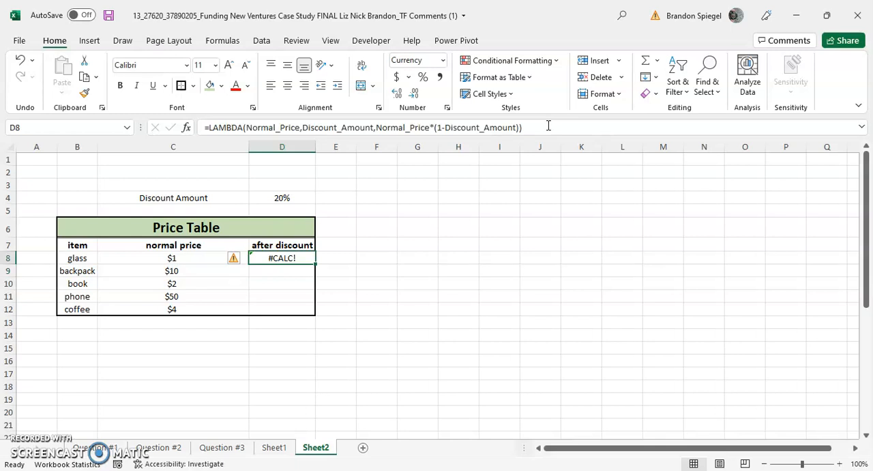
double_click(281, 258)
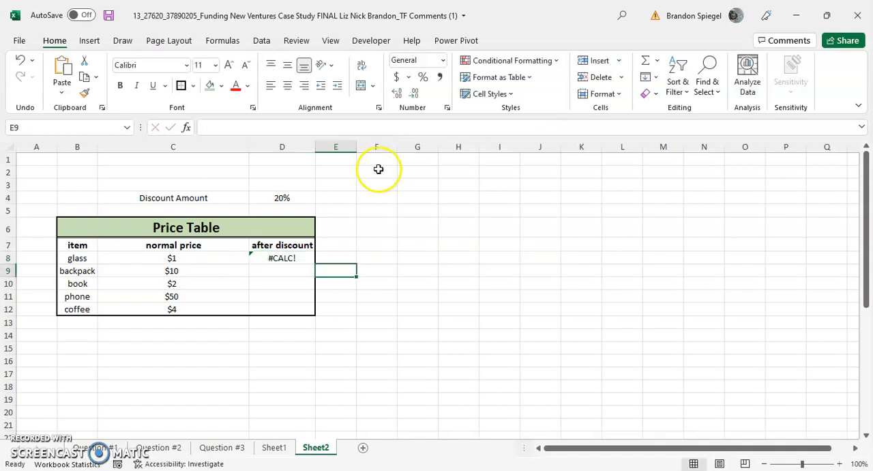
click(222, 40)
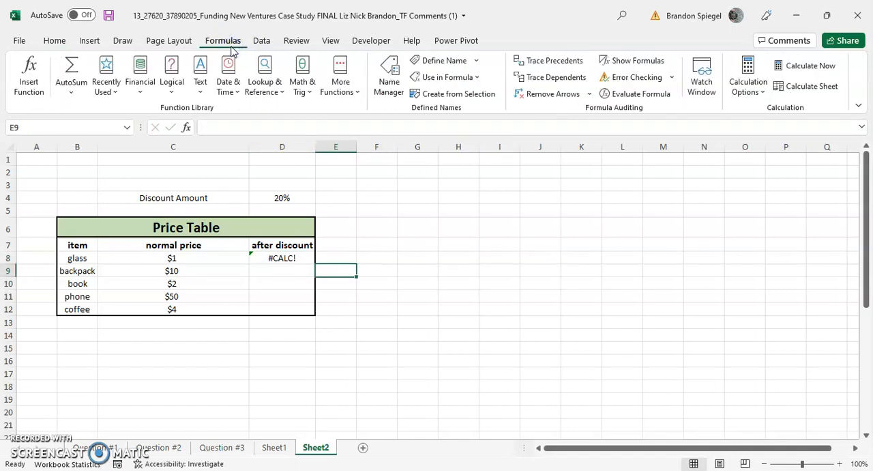
Step: In Name Manager, define Discounted_Price as the LAMBDA with a discounted-price comment
click(388, 77)
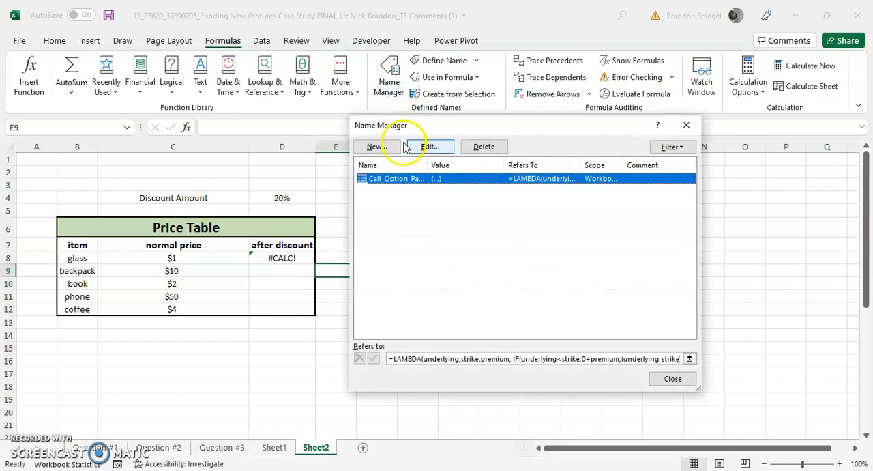
click(374, 146)
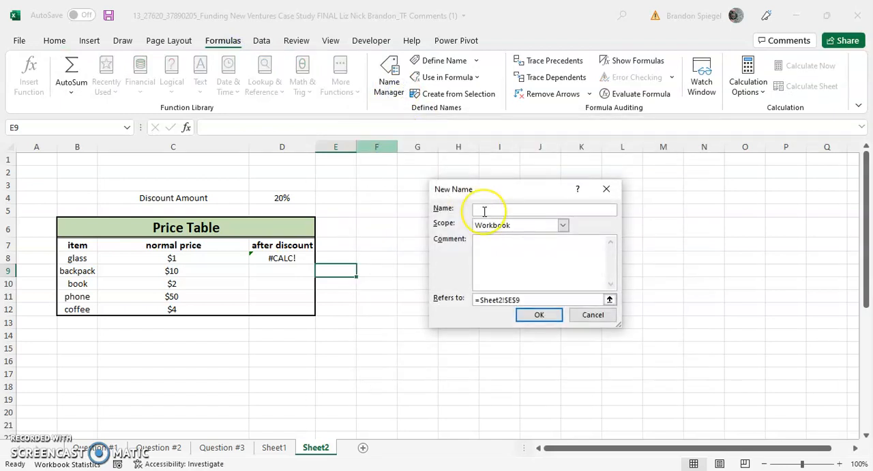
text(Discounted)
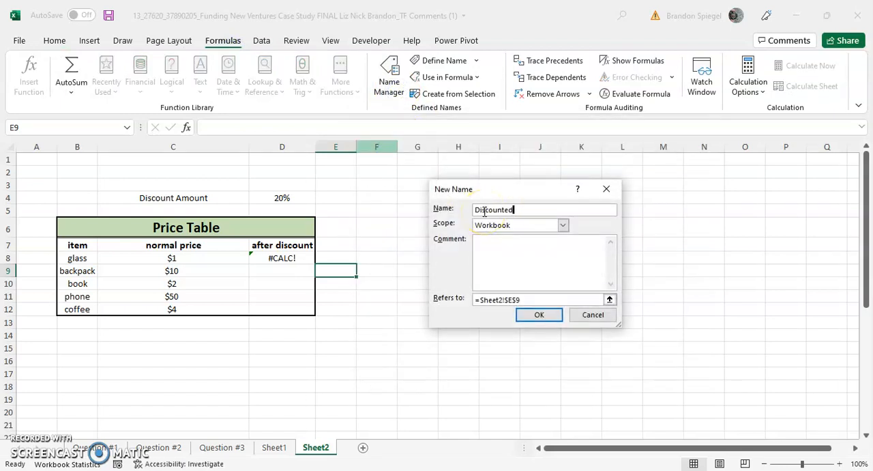
text(_Price)
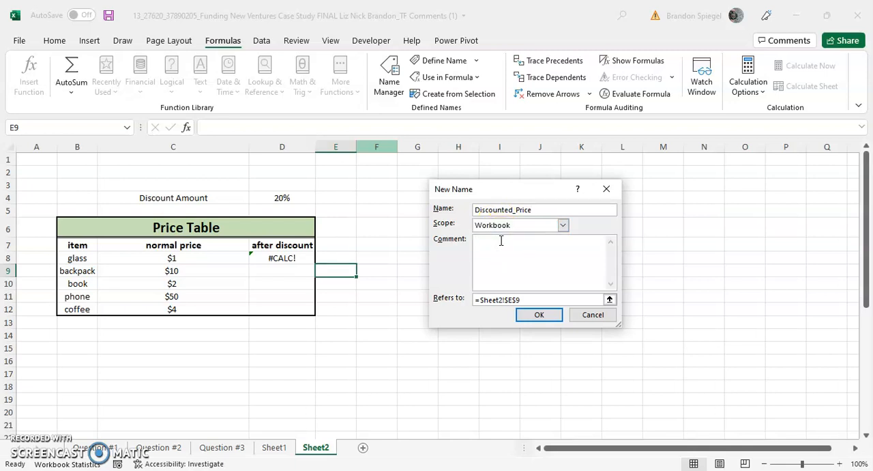
text(Calcualt)
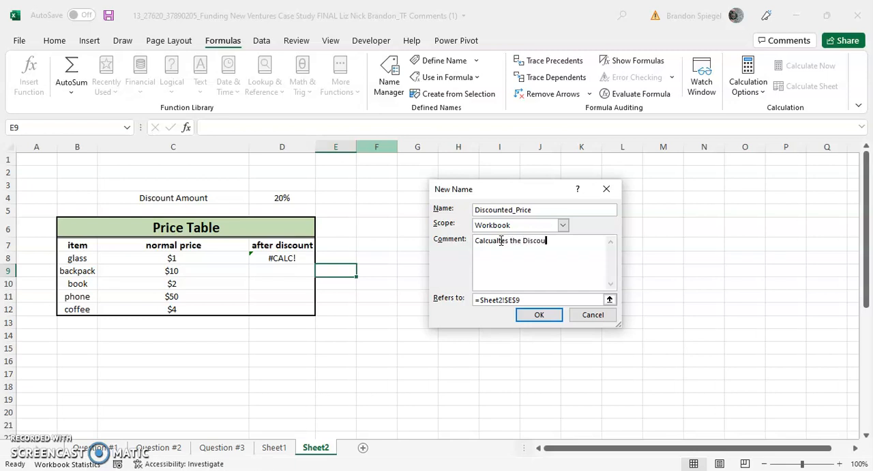
text(nted Price 2-27)
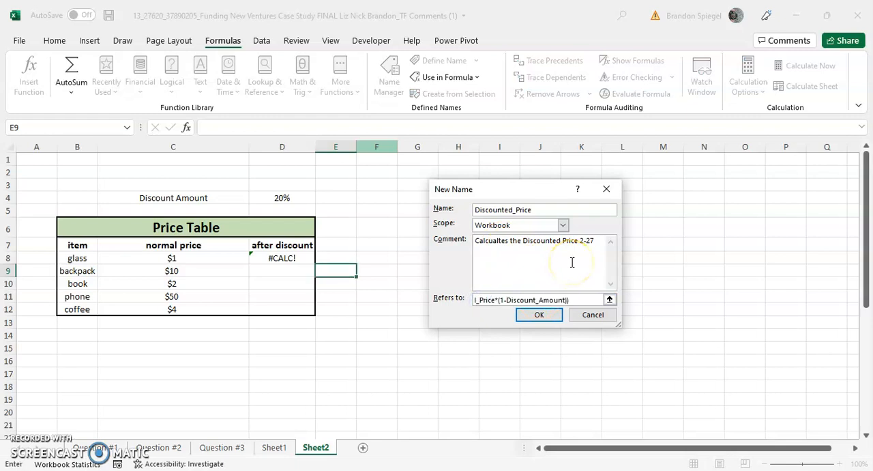
click(539, 314)
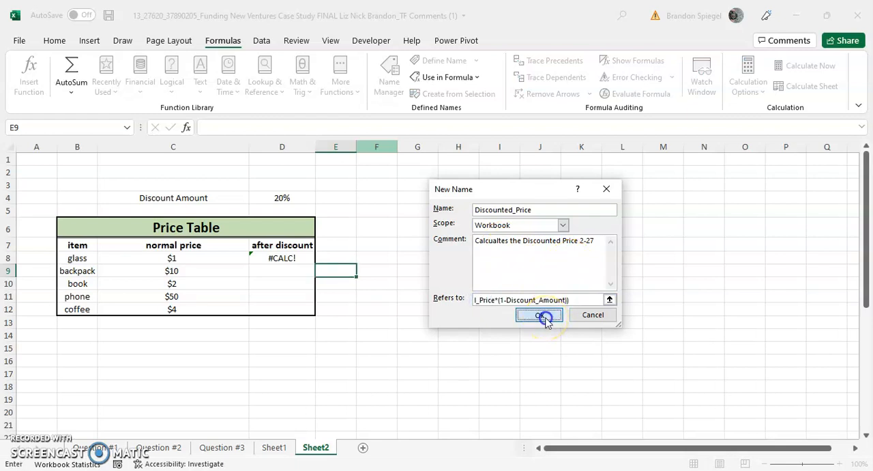
click(539, 314)
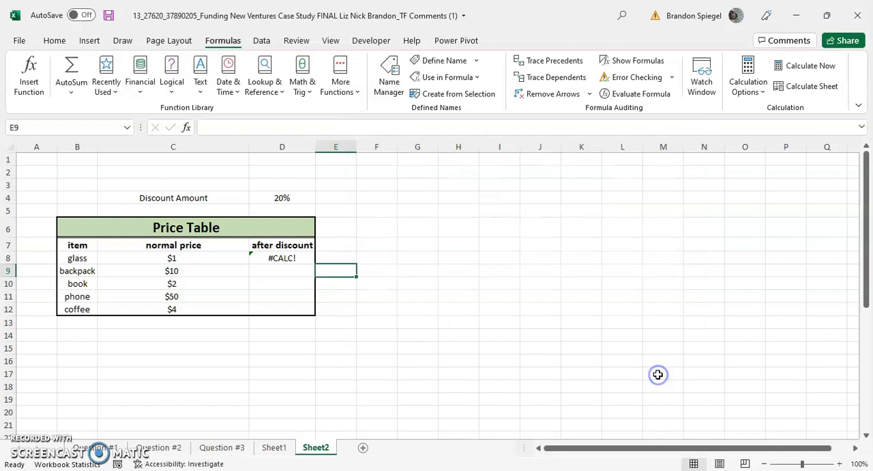
Step: Enter =Discounted_Price(C8, D4) in the glass row's after discount cell
click(281, 258)
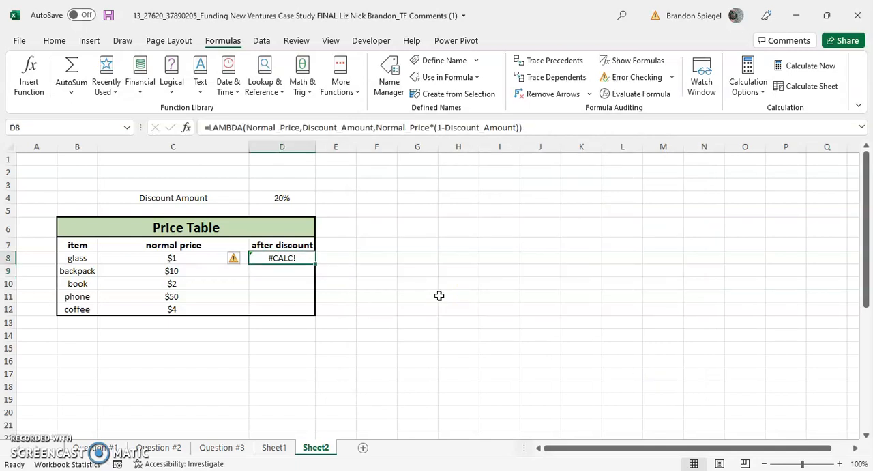
text(=disc)
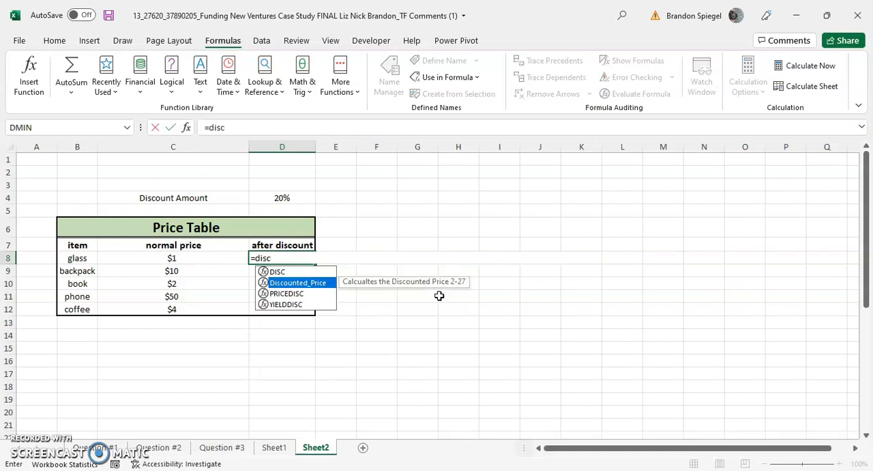
mouse_move(364, 288)
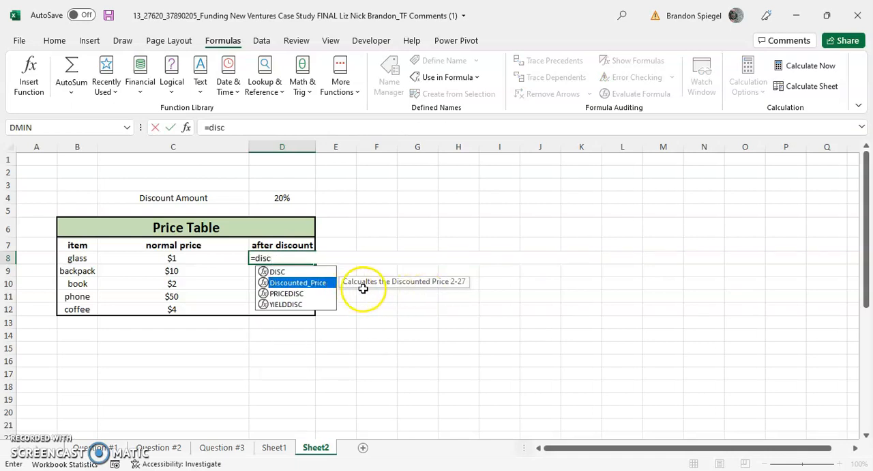
mouse_move(358, 289)
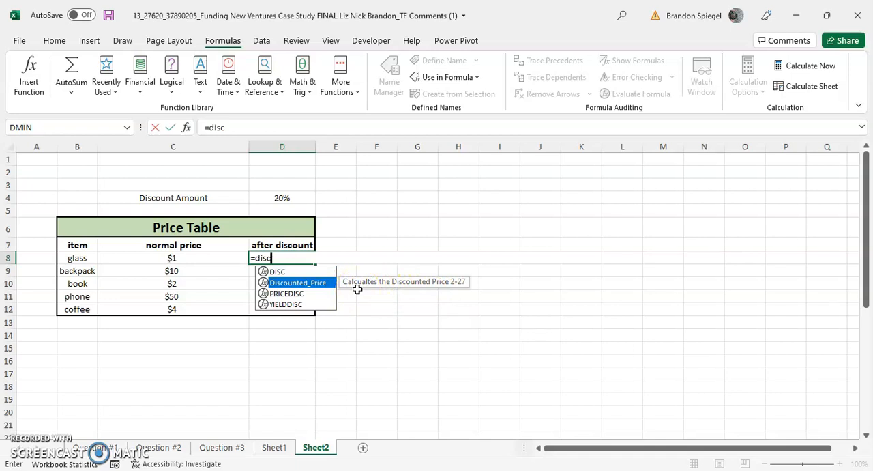
mouse_move(493, 299)
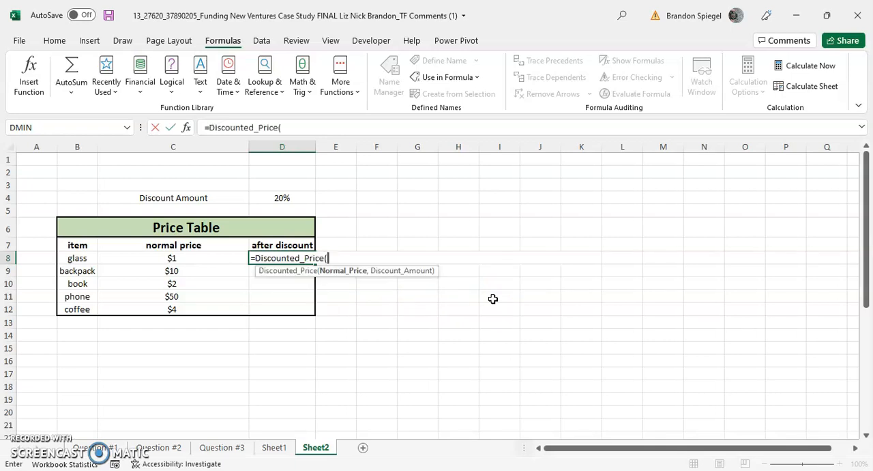
click(173, 258)
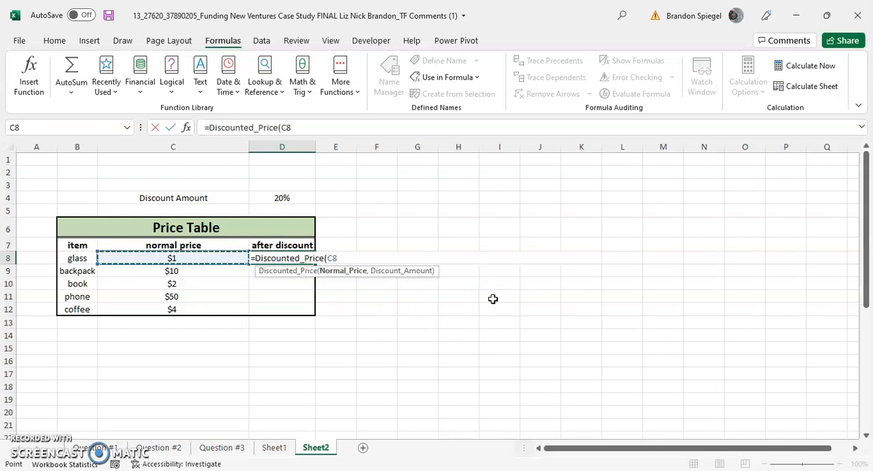
click(281, 197)
text(10)
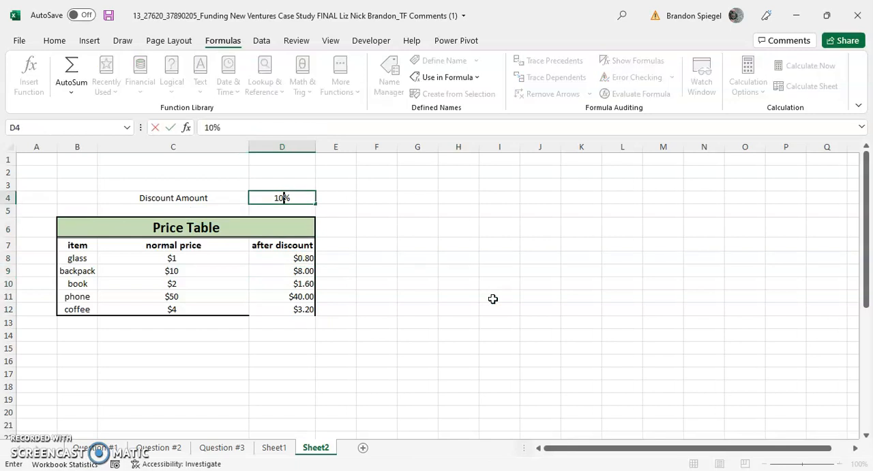
Step: Change the discount amount in D4 to 15%
text(15%)
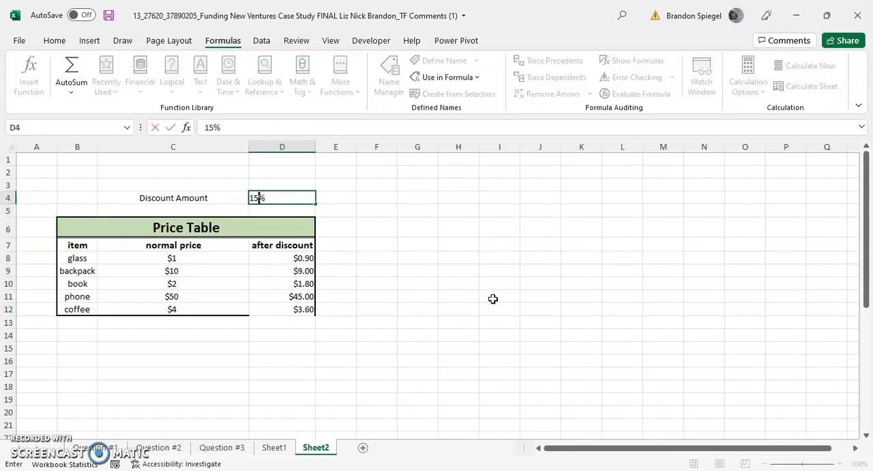